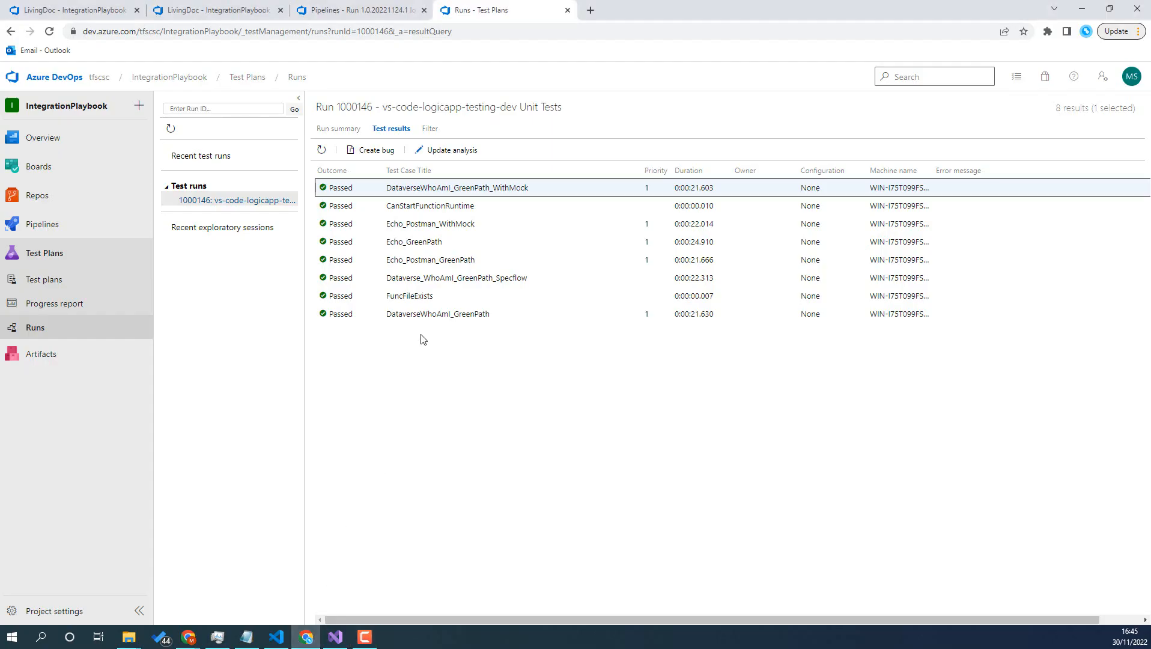
Step: Return to the vs-code-logicapp-testing-dev pipeline's run history listing five recent runs
{"action": "left_click", "coordinate": [356, 9]}
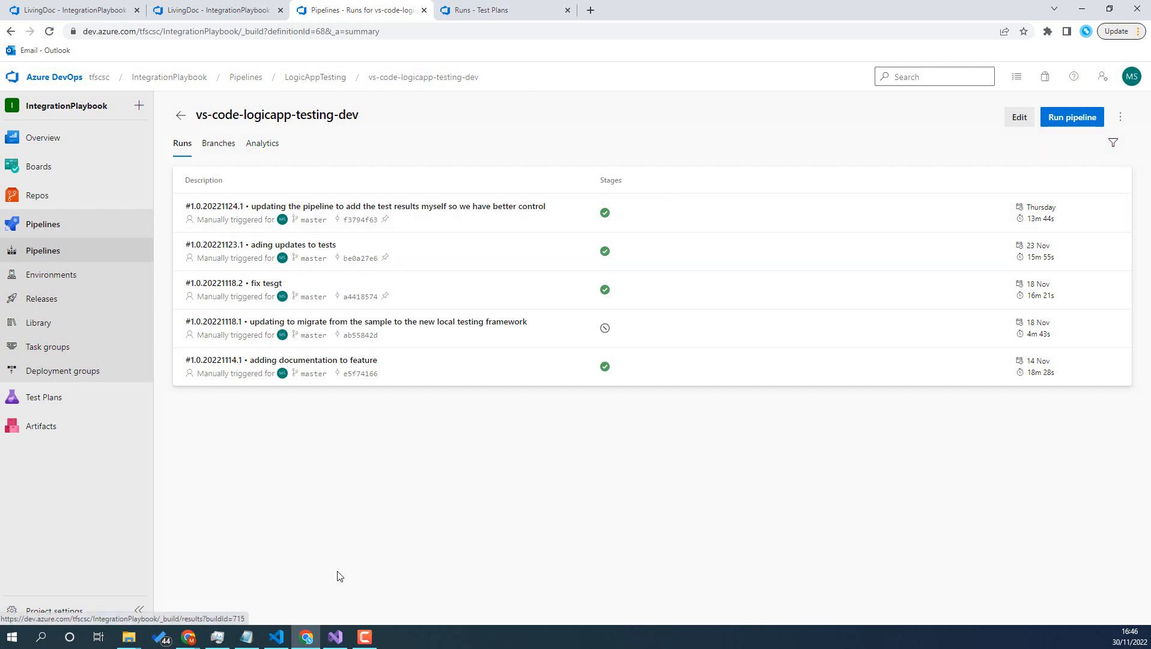
Step: In VS Code, collapse logicapp.testing.unittests and expand the acceptance tests project folder
{"action": "left_click", "coordinate": [275, 636]}
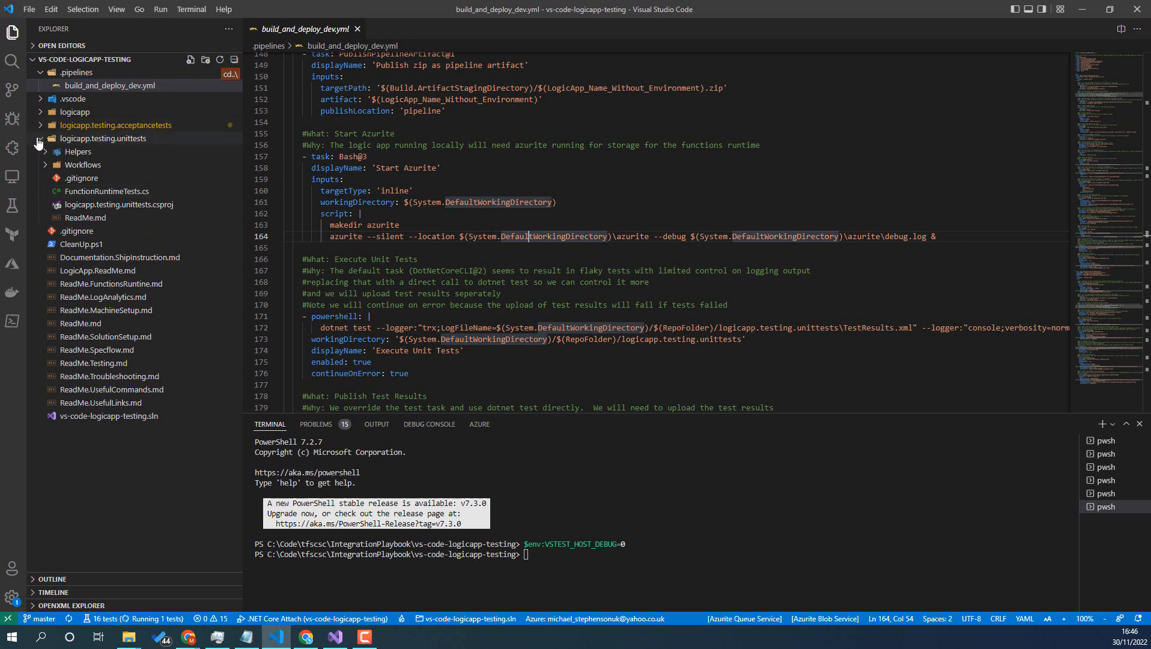
{"action": "left_click", "coordinate": [103, 139]}
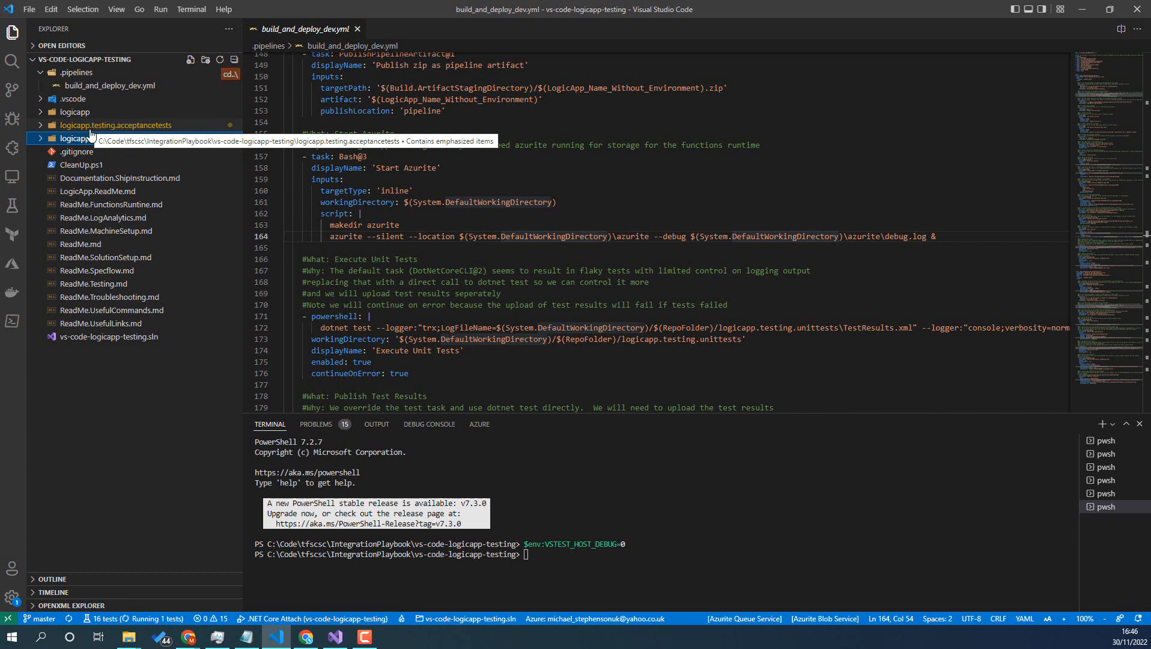
{"action": "left_click", "coordinate": [115, 125]}
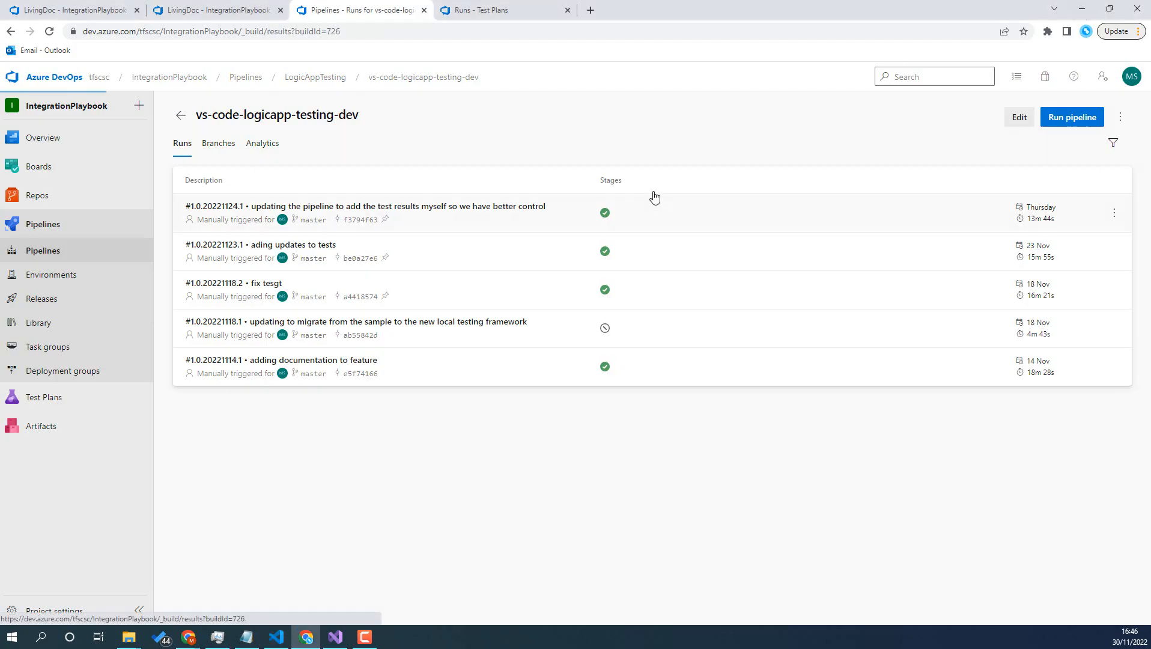
Step: Open run #1.0.20221124.1 to see its summary with 100% tests passed
{"action": "left_click", "coordinate": [397, 206]}
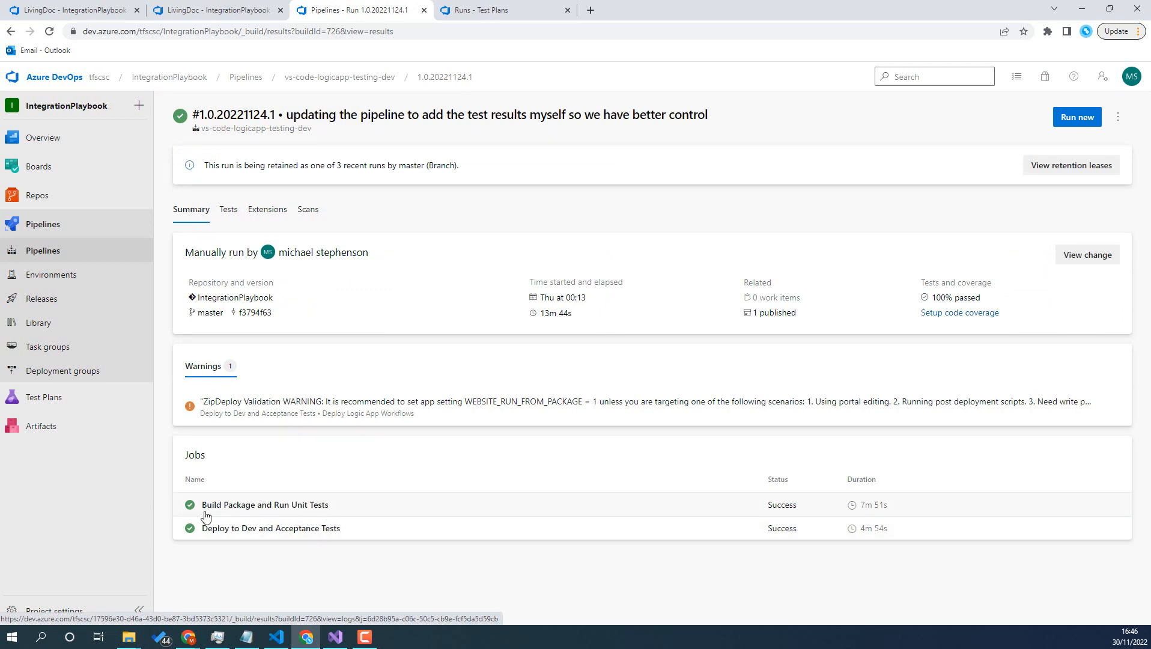
{"action": "mouse_move", "coordinate": [371, 508]}
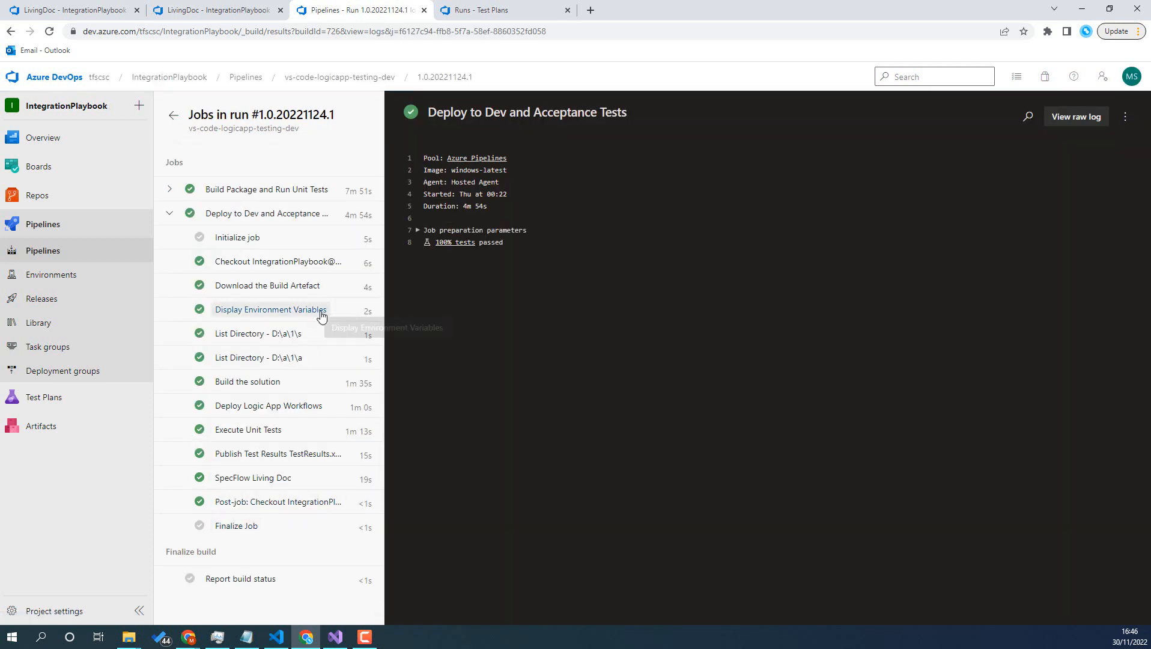
{"action": "mouse_move", "coordinate": [251, 224]}
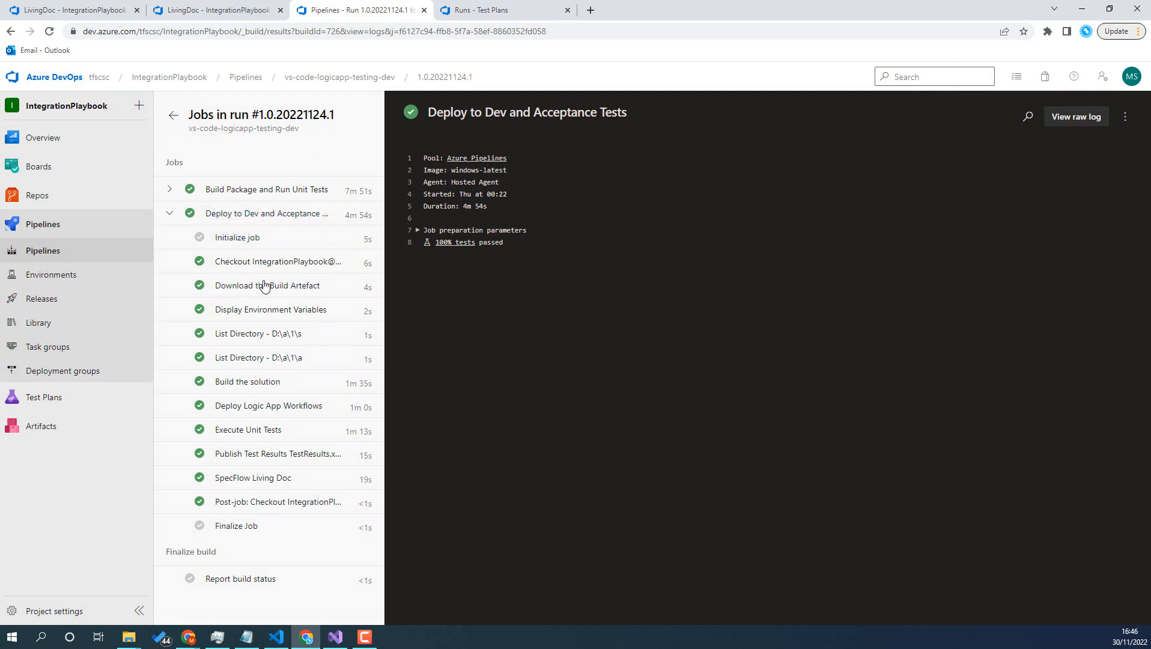
{"action": "mouse_move", "coordinate": [271, 308]}
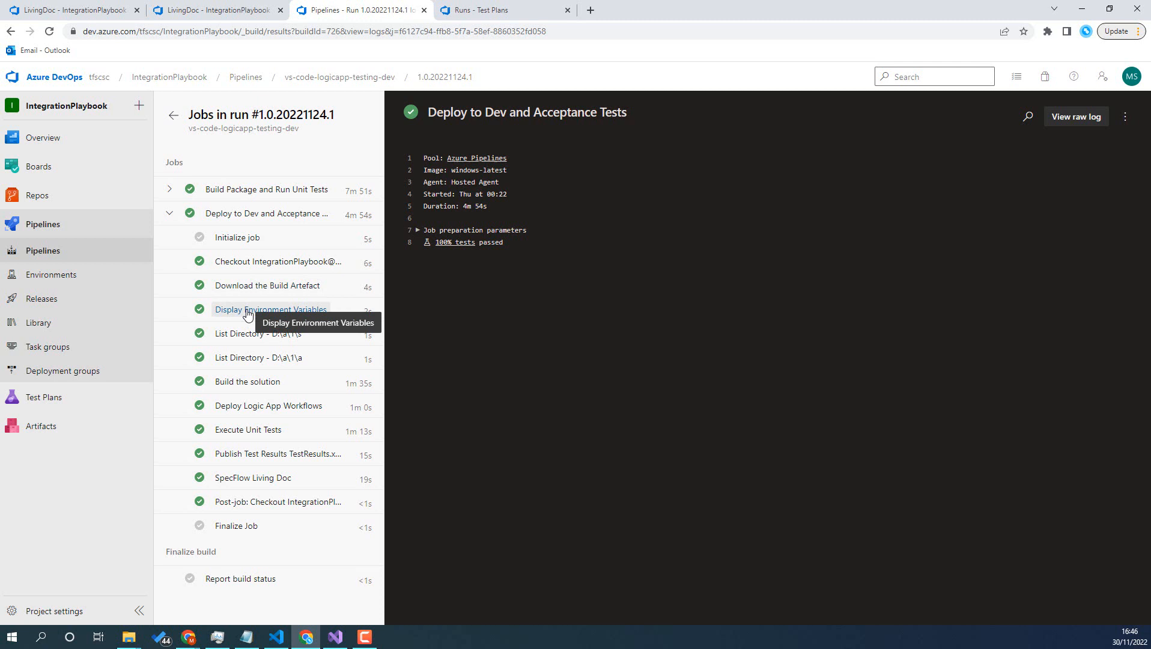
{"action": "mouse_move", "coordinate": [261, 309]}
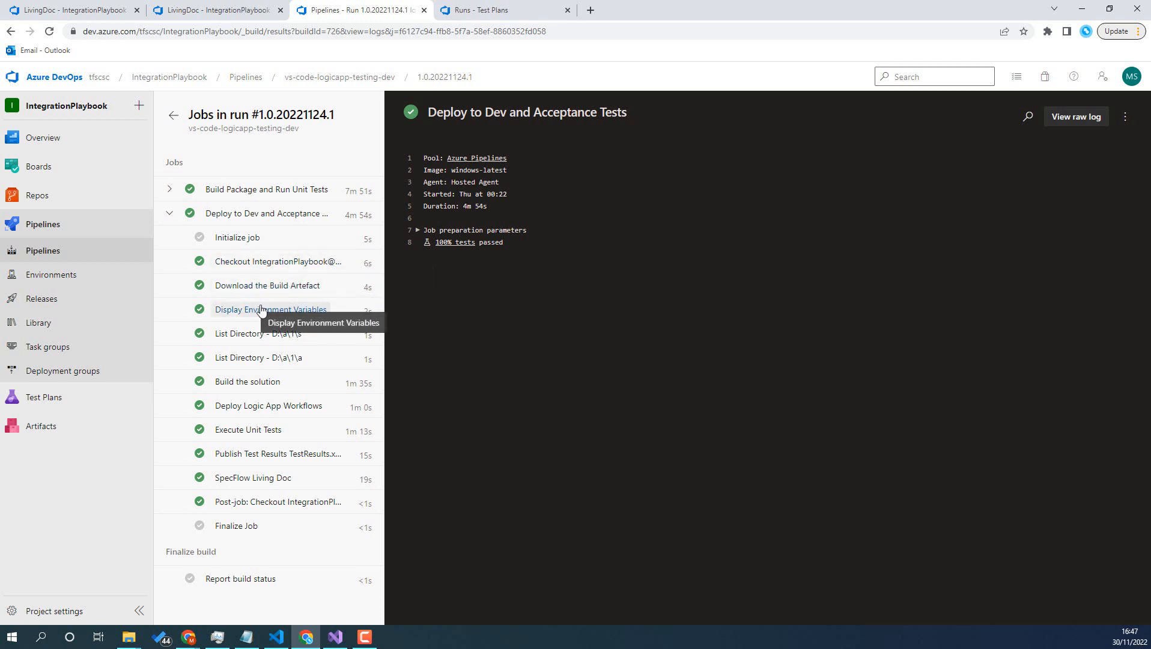
{"action": "mouse_move", "coordinate": [254, 394]}
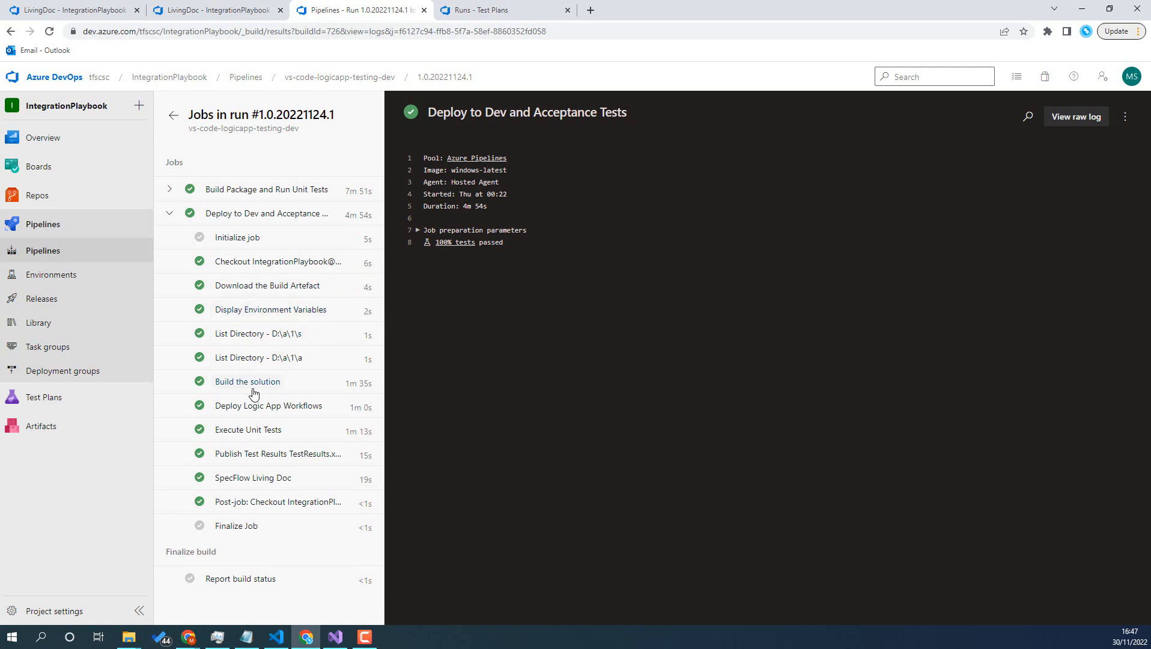
Step: View the Deploy Logic App Workflows log, then the Execute Unit Tests log with all tests passed
{"action": "left_click", "coordinate": [269, 405]}
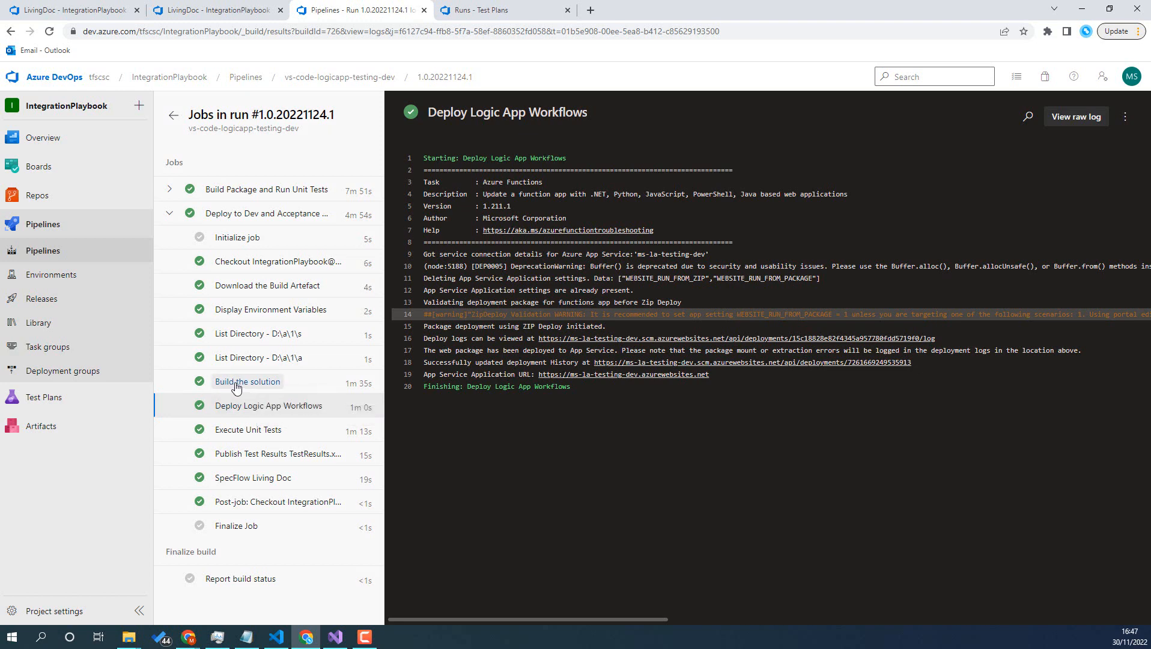
{"action": "mouse_move", "coordinate": [242, 390]}
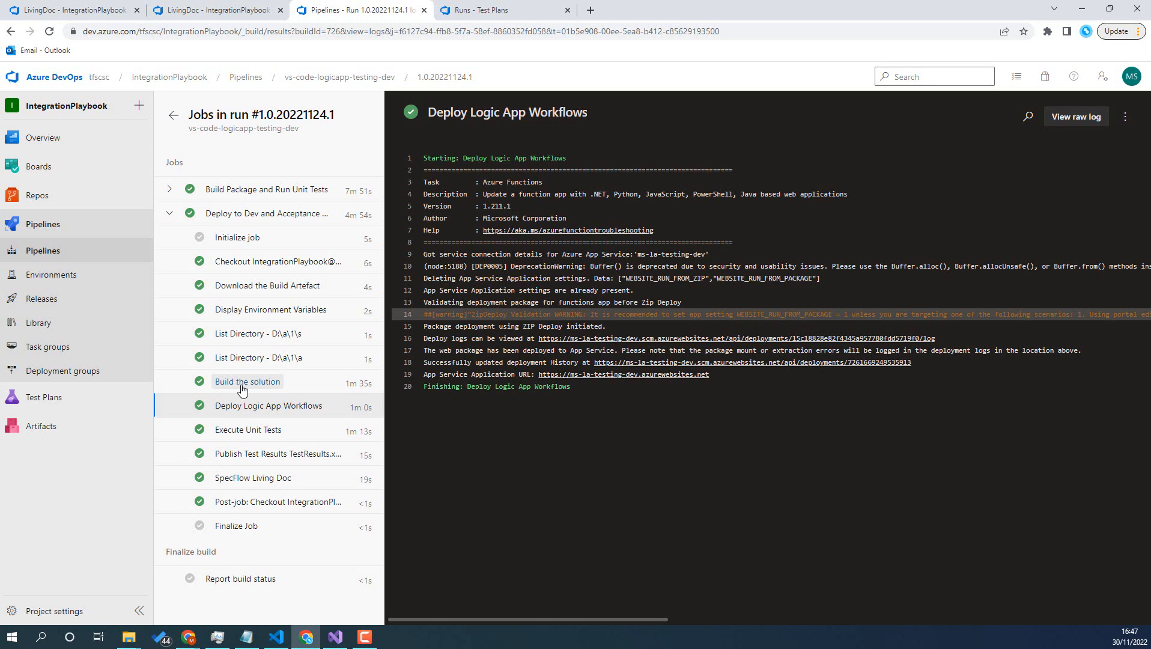
{"action": "mouse_move", "coordinate": [242, 411]}
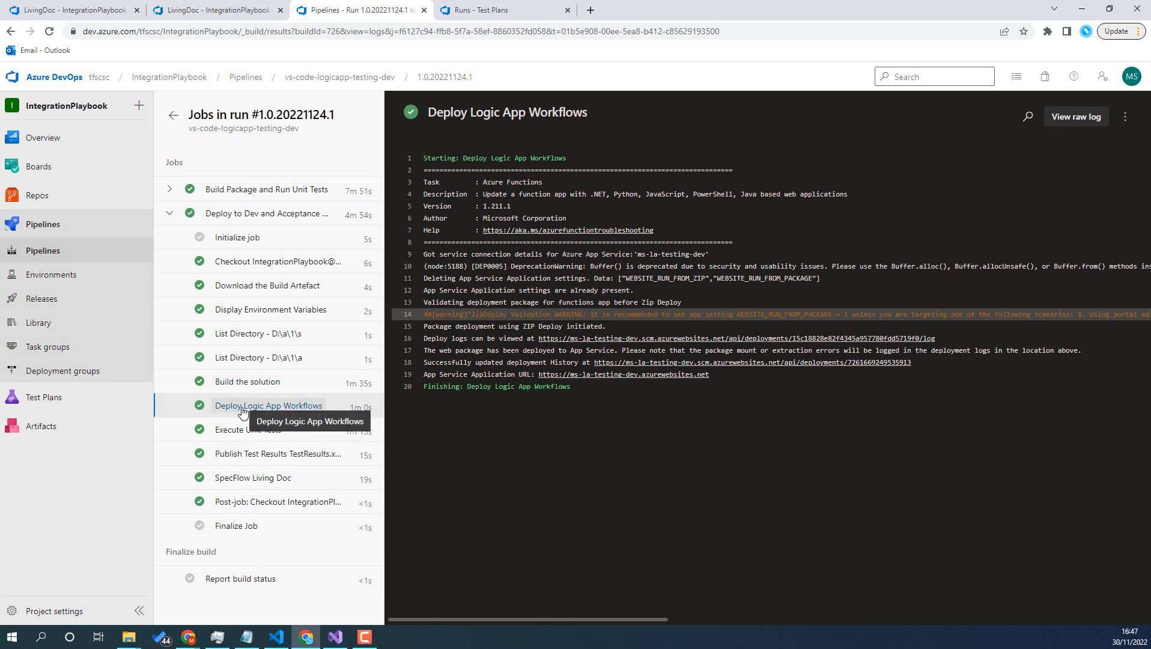
{"action": "mouse_move", "coordinate": [300, 413]}
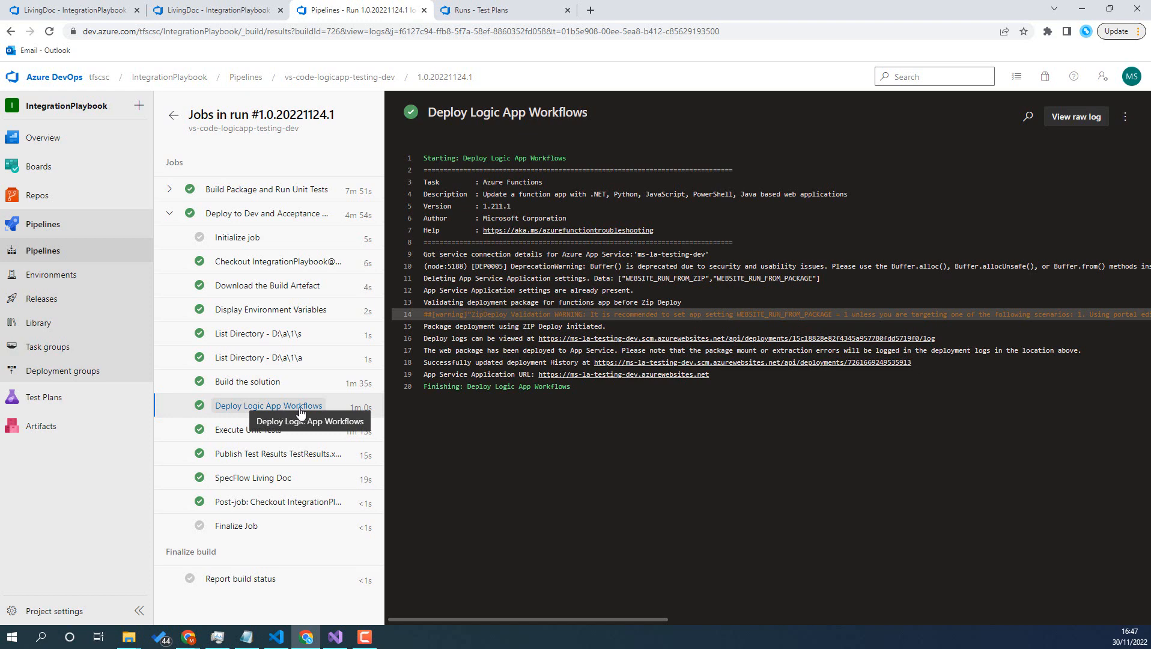
{"action": "mouse_move", "coordinate": [248, 429]}
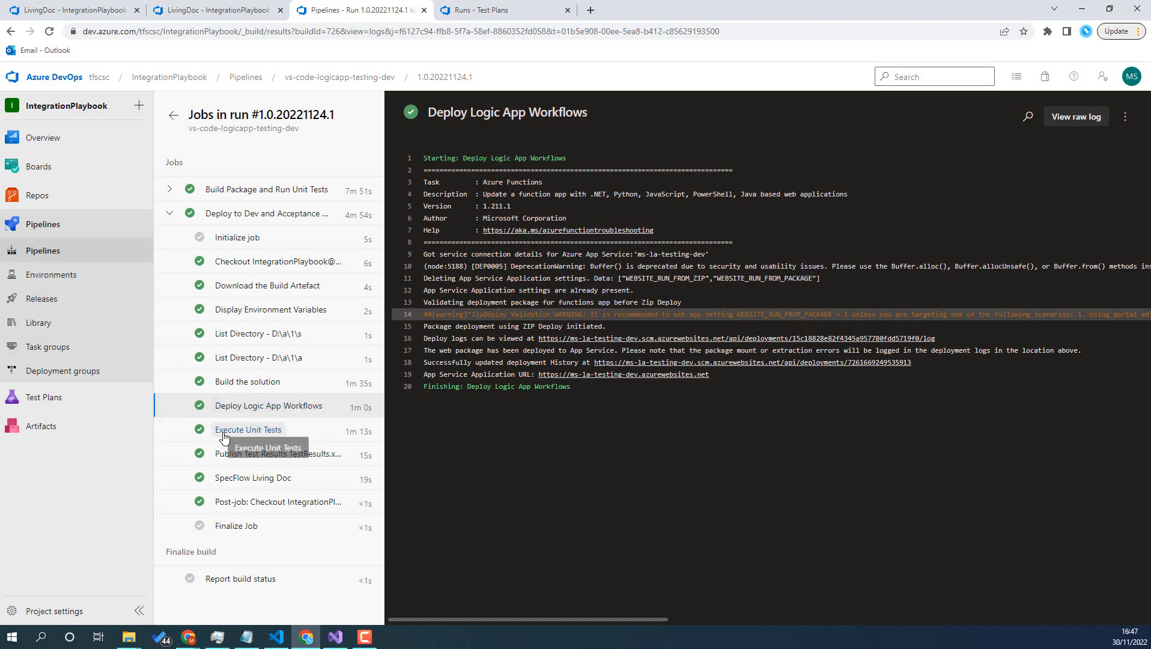
{"action": "left_click", "coordinate": [248, 429]}
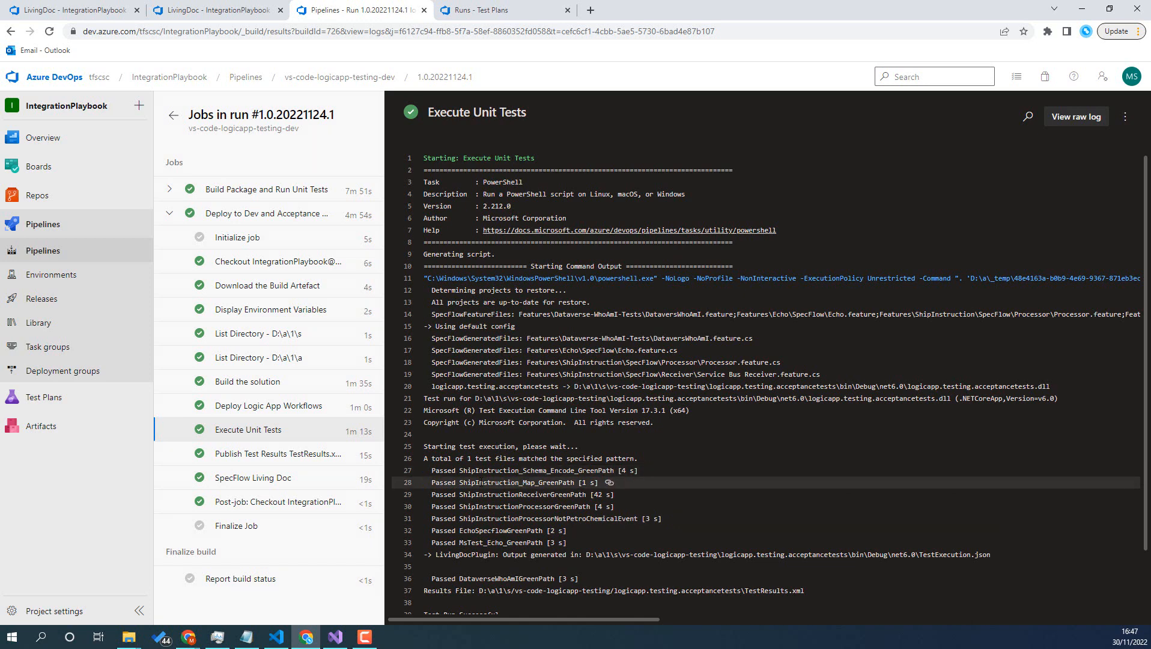
{"action": "mouse_move", "coordinate": [514, 494]}
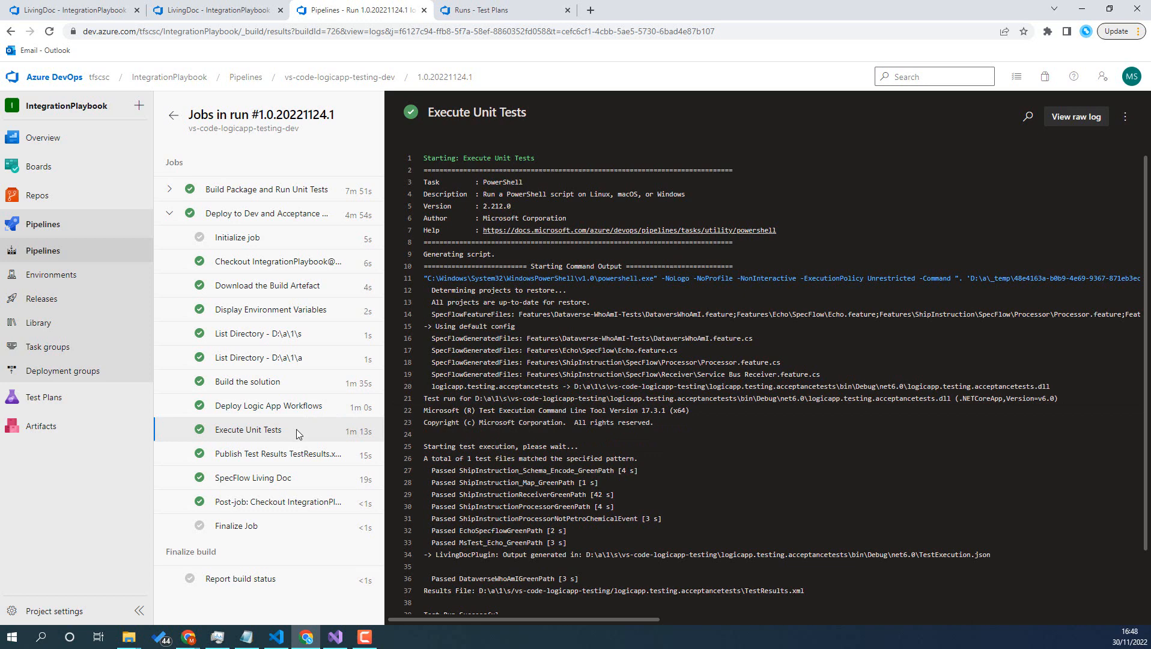
Step: Show Acceptance Tests run 1000148's test results, all eight passed, then return to VS Code
{"action": "left_click", "coordinate": [278, 453]}
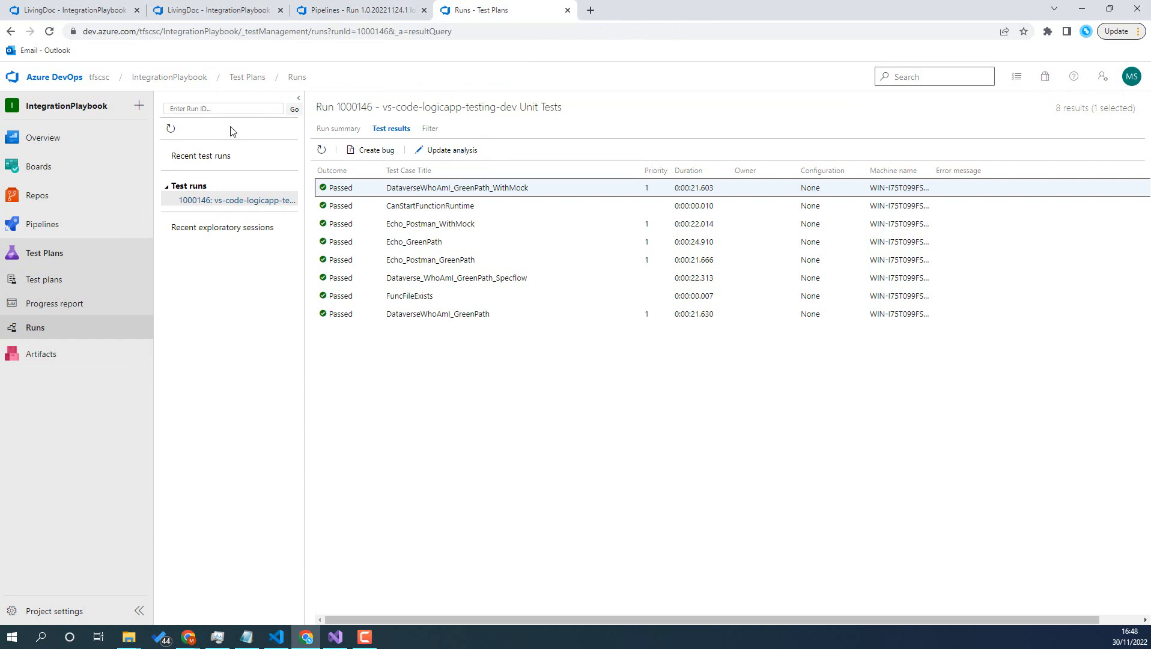
{"action": "left_click", "coordinate": [450, 149]}
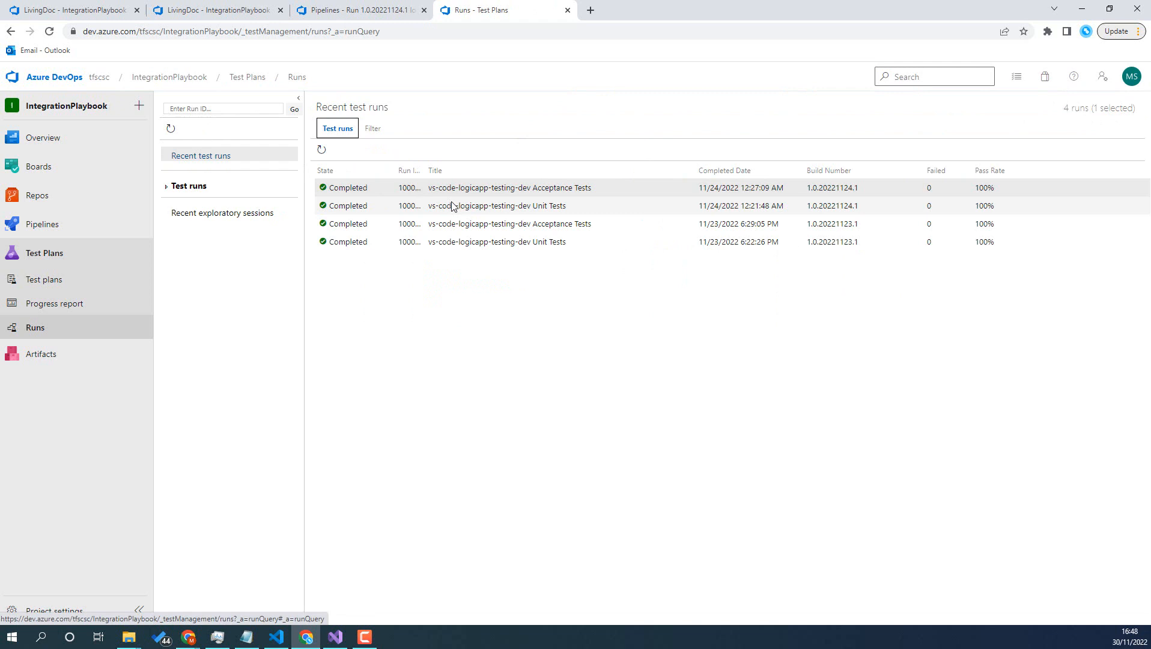
{"action": "left_click", "coordinate": [509, 187]}
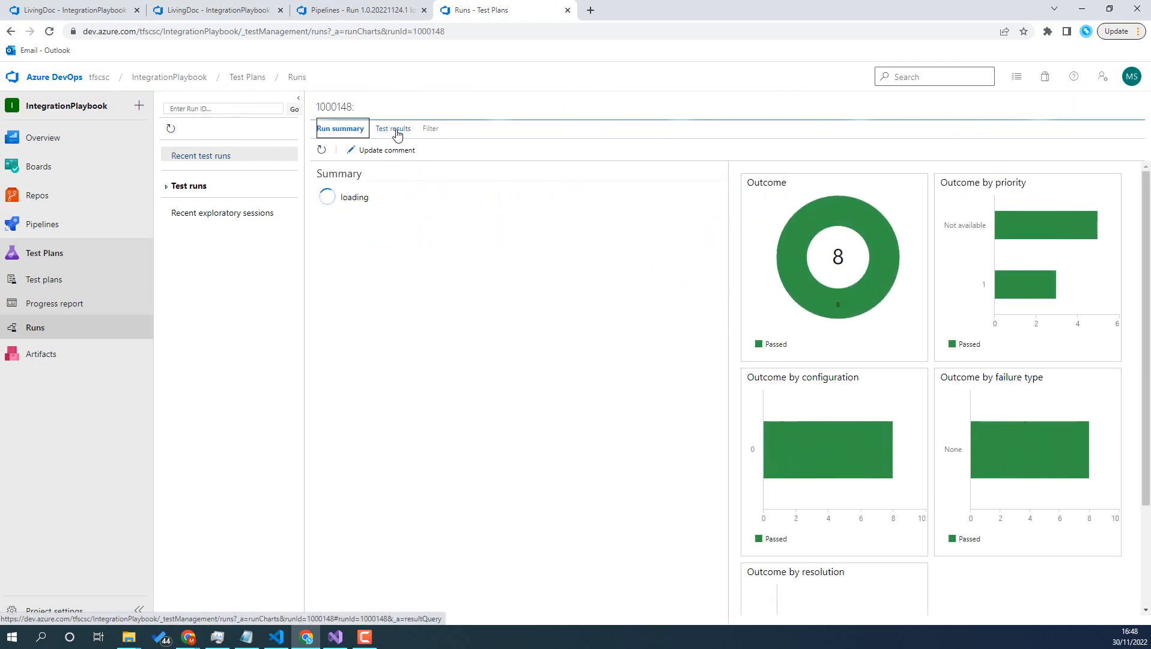
{"action": "left_click", "coordinate": [391, 129]}
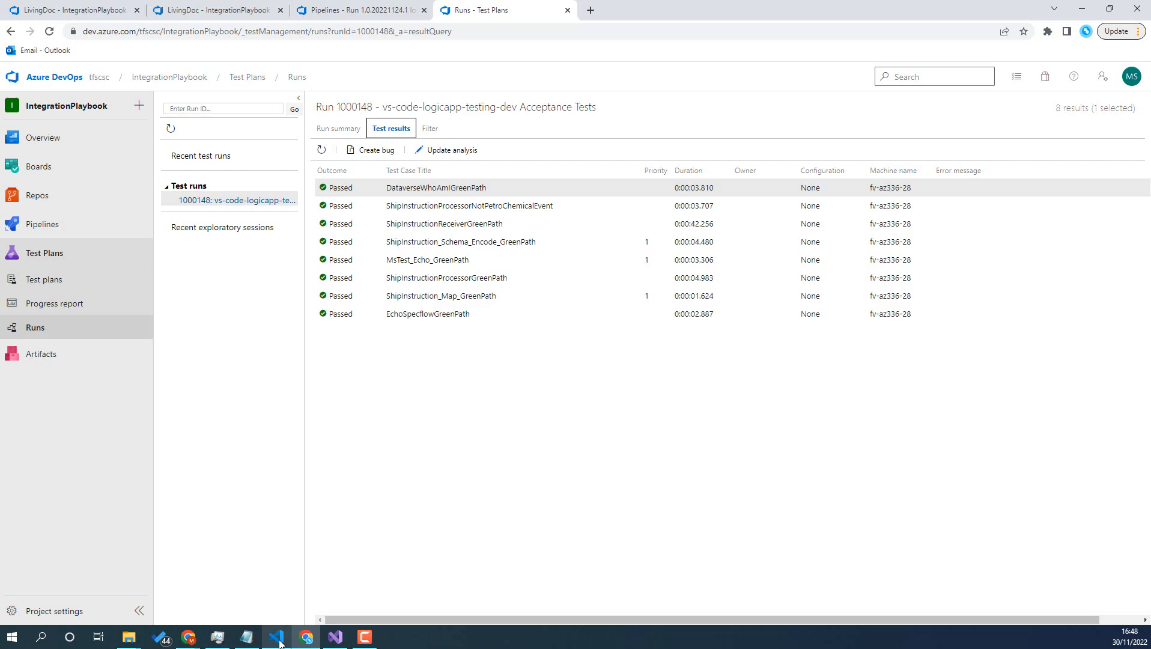
{"action": "left_click", "coordinate": [276, 637]}
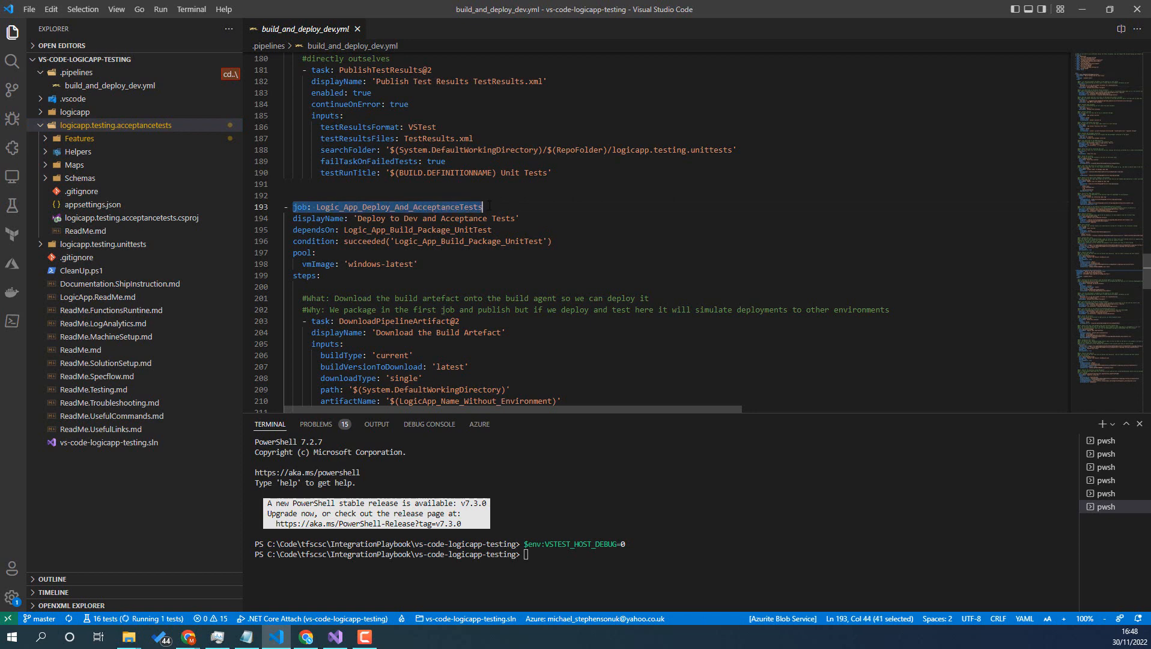
Step: Scroll build_and_deploy_dev.yml to the Execute Unit Tests and Publish Test Results tasks
{"action": "scroll", "scroll_direction": "down", "scroll_amount": 3}
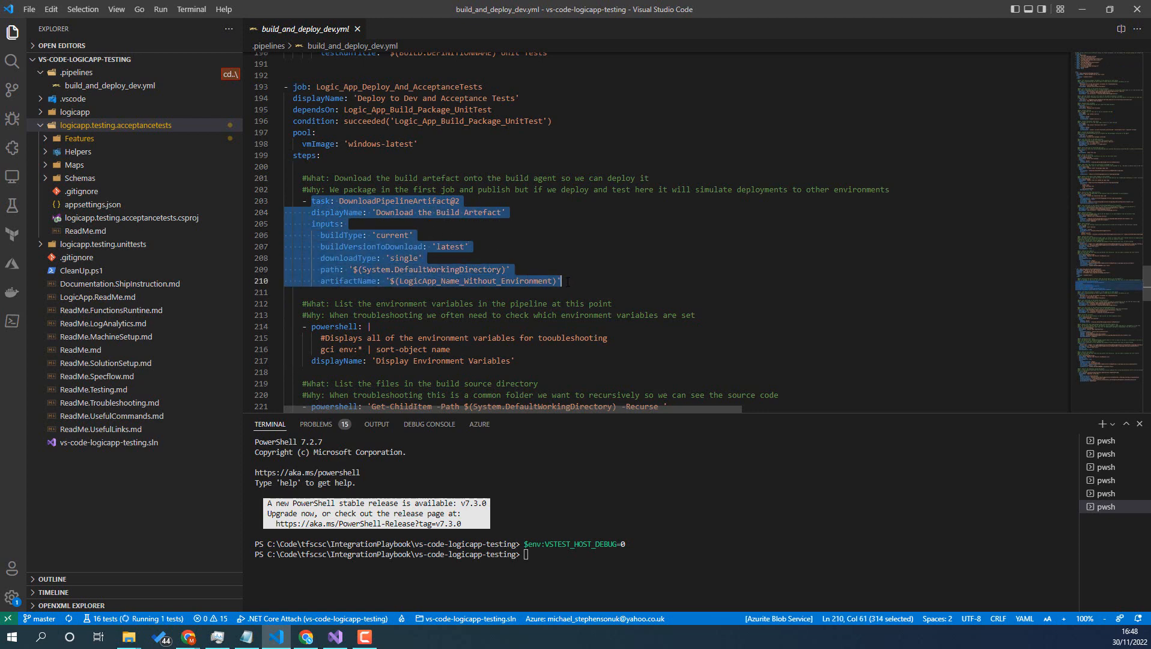
{"action": "scroll", "scroll_direction": "down", "scroll_amount": 3}
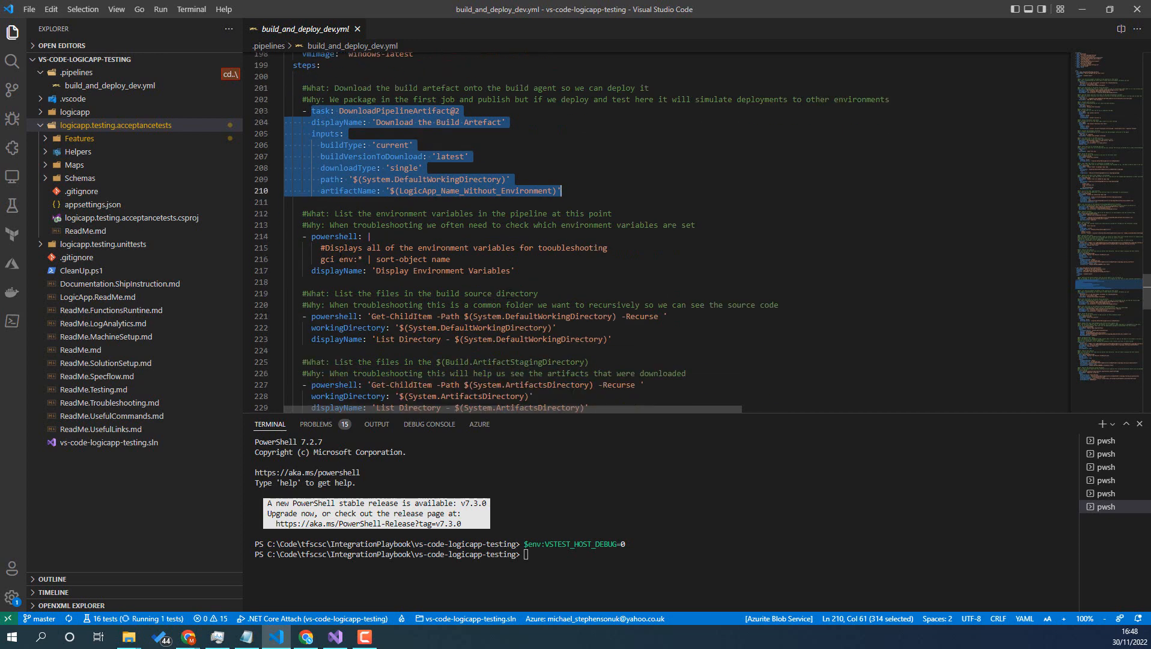
{"action": "scroll", "scroll_direction": "down", "scroll_amount": 3}
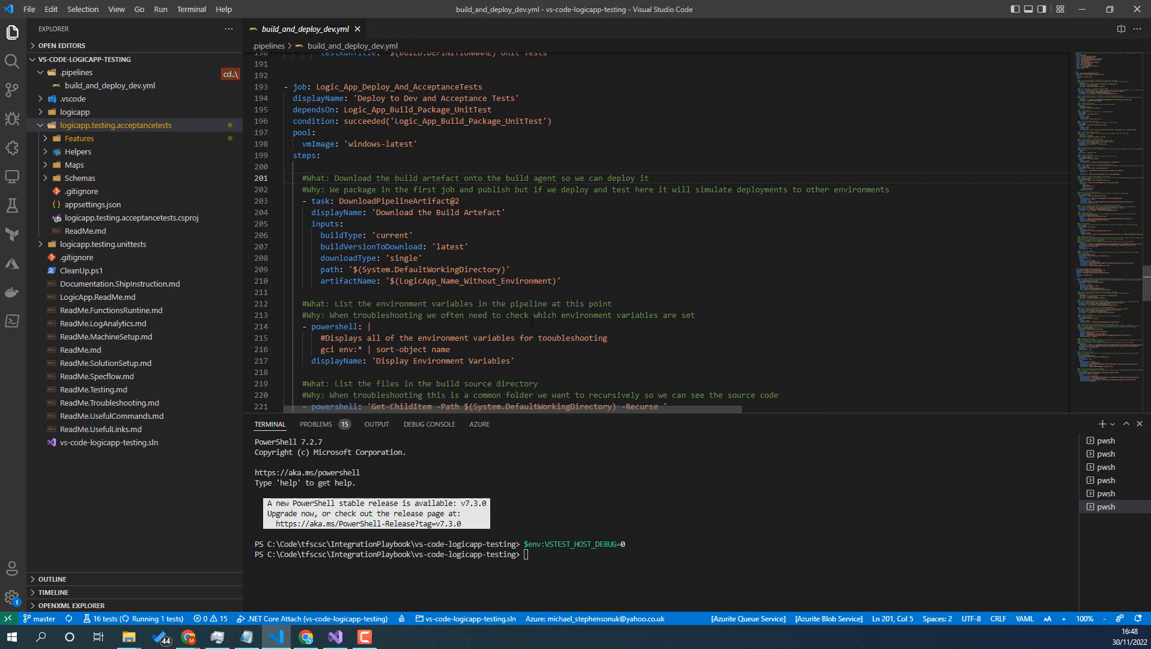
{"action": "scroll", "scroll_direction": "down", "scroll_amount": 3}
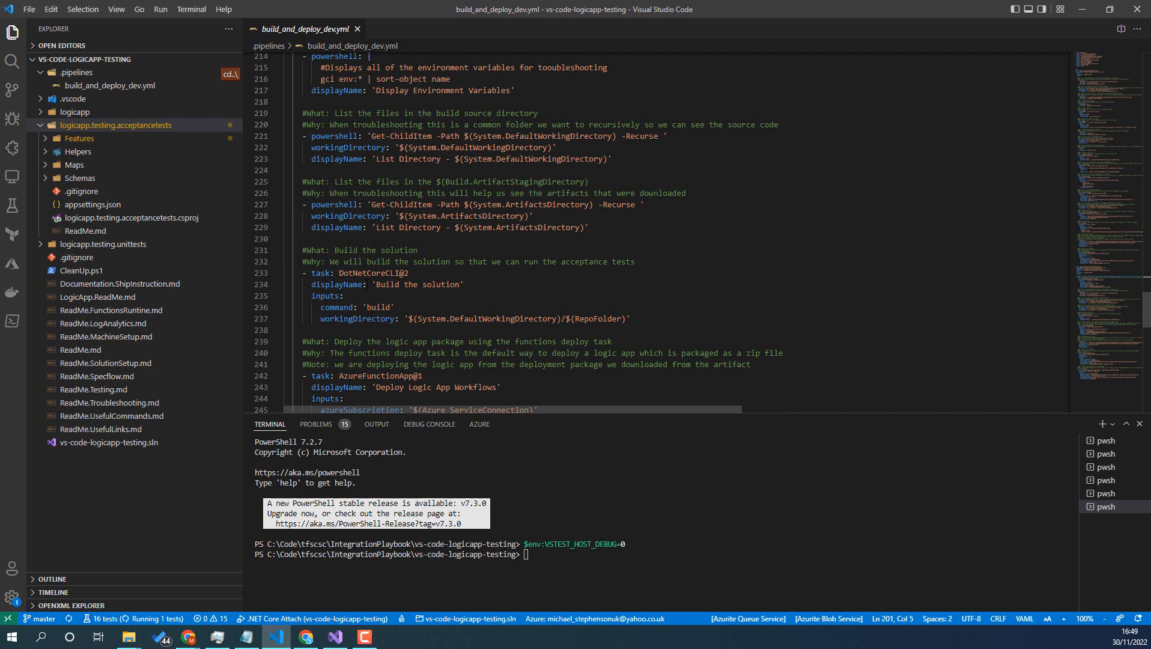
{"action": "scroll", "scroll_direction": "down", "scroll_amount": 3}
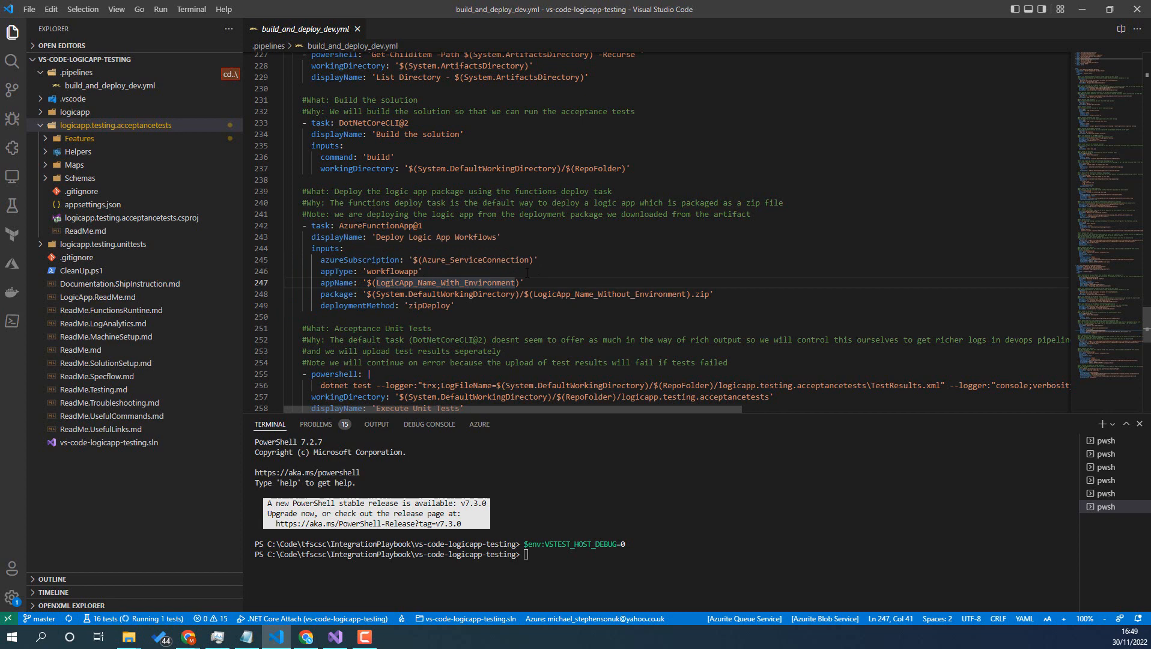
{"action": "scroll", "scroll_direction": "down", "scroll_amount": 3}
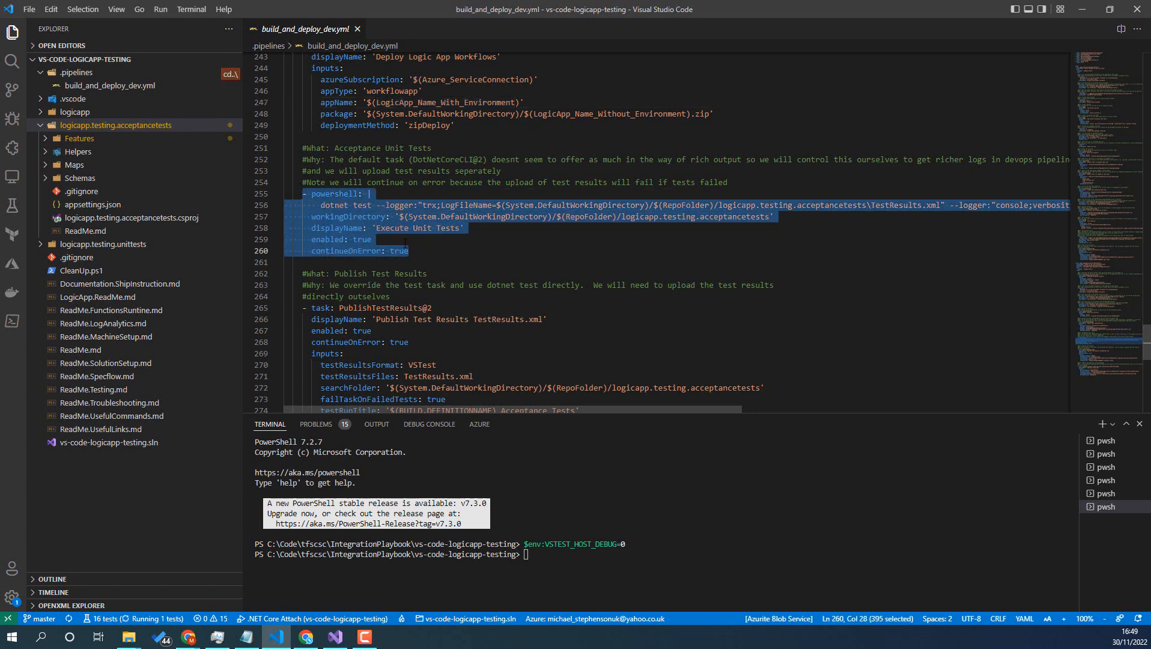
{"action": "left_click", "coordinate": [360, 240]}
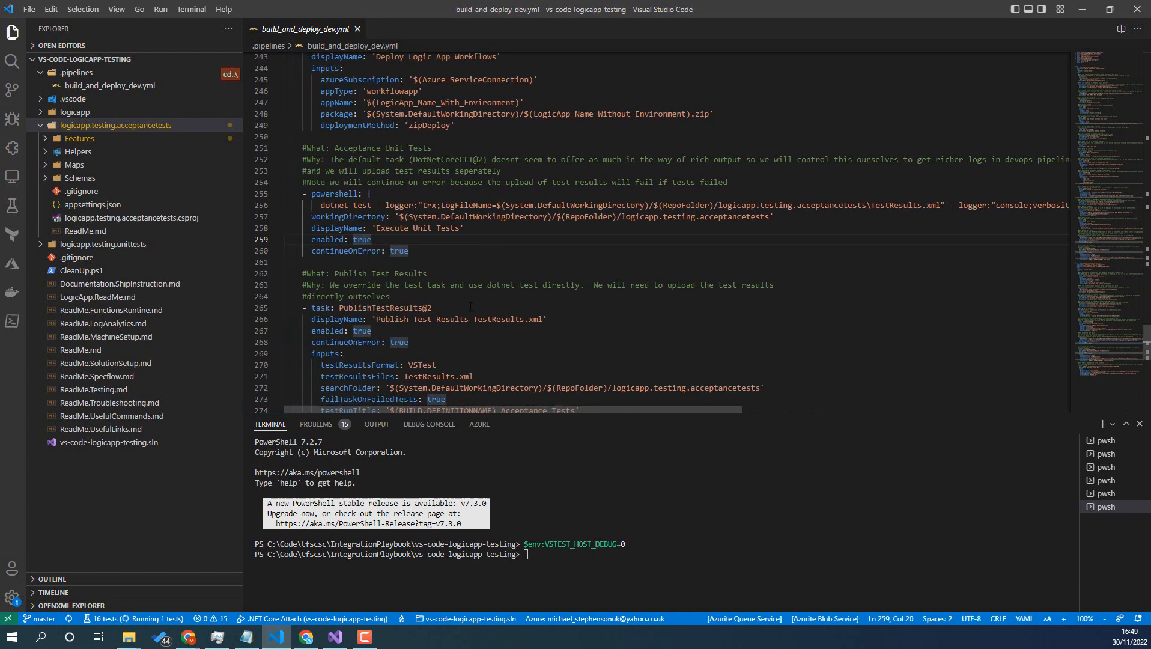
{"action": "scroll", "scroll_direction": "down", "scroll_amount": 3}
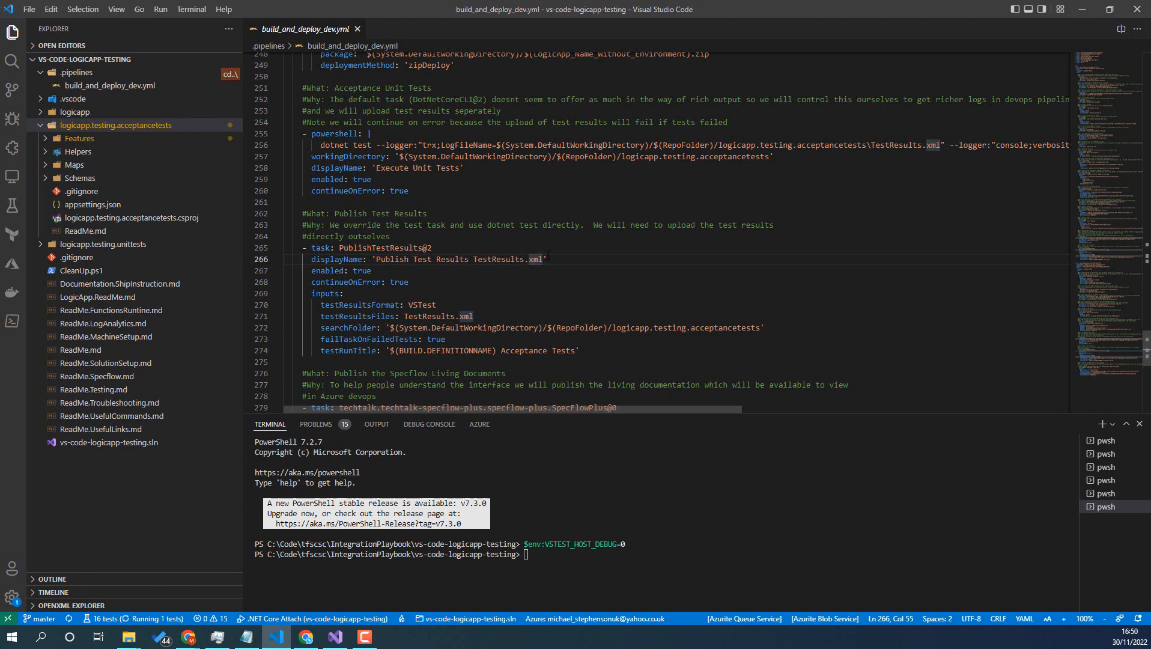
{"action": "mouse_move", "coordinate": [637, 274]}
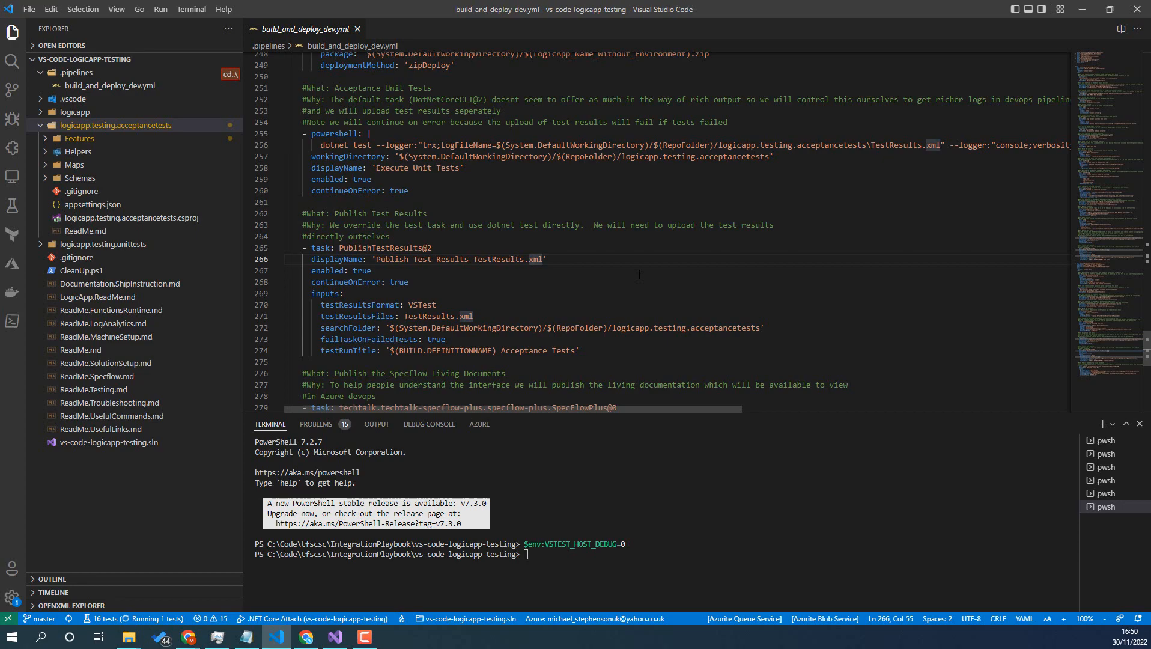